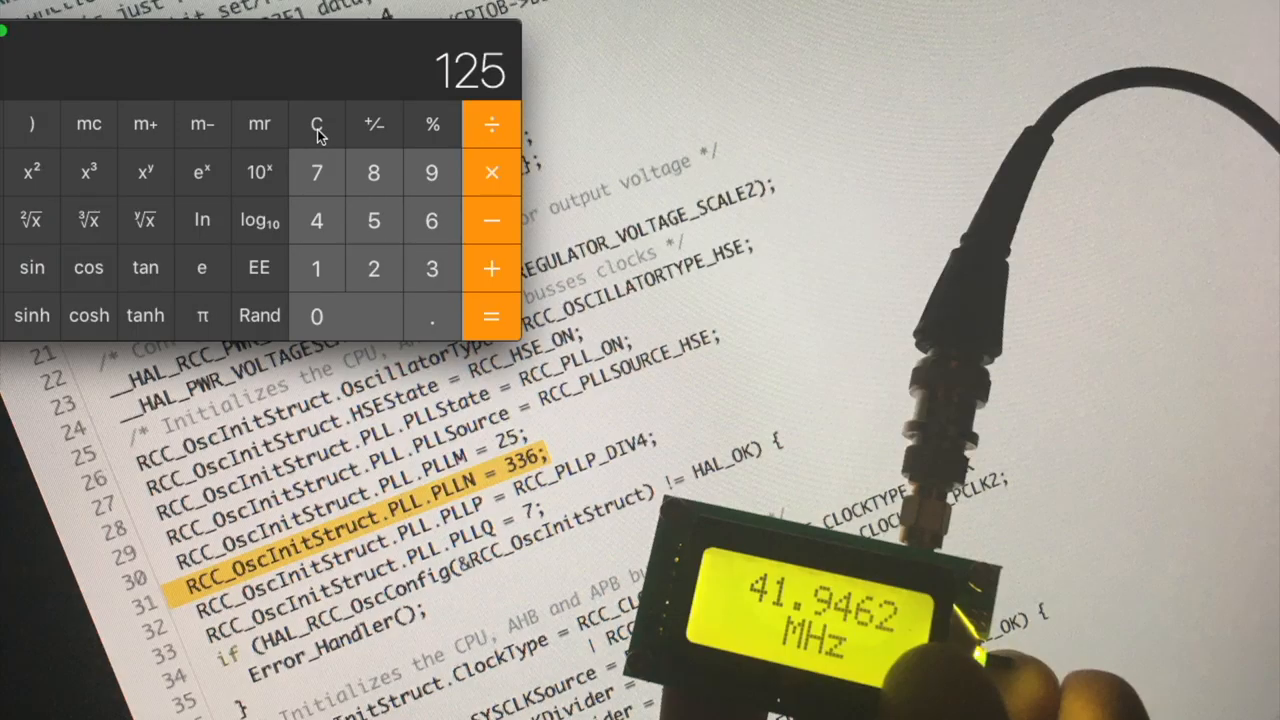
- Clear the leftover 125 result in Calculator
left_click(492, 316)
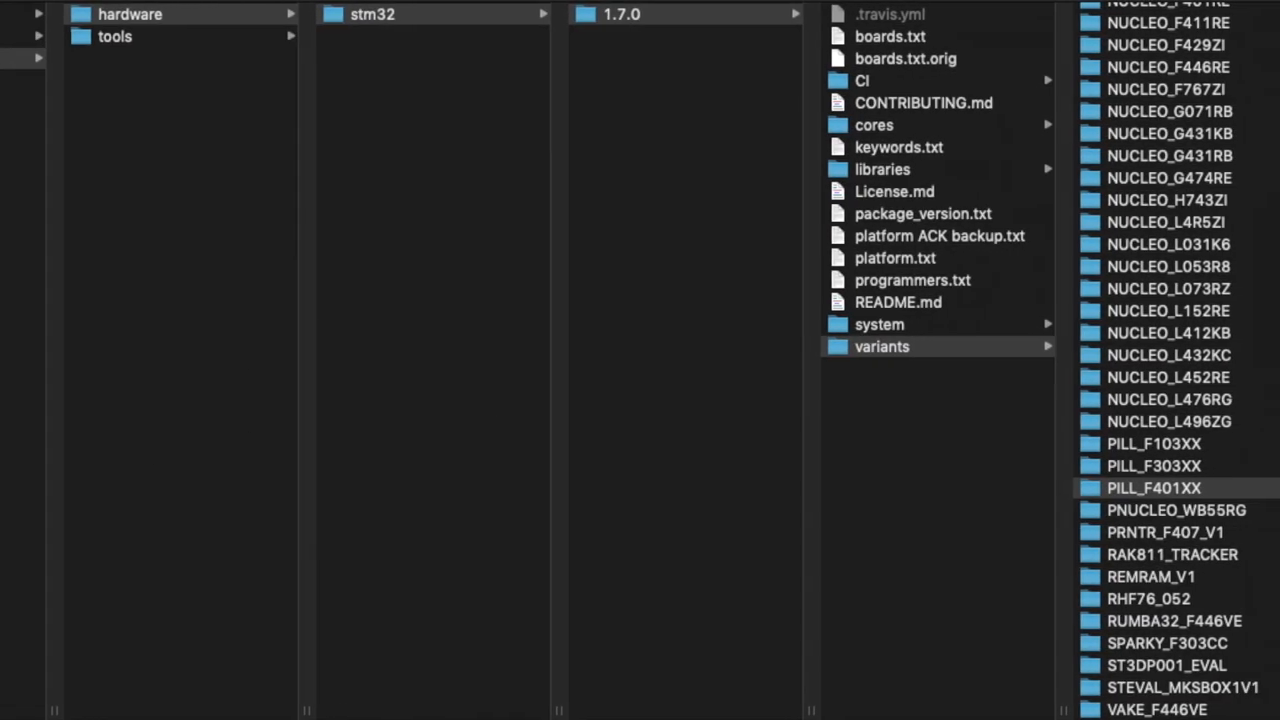
- Select the PILL_F401XX board variant folder under the STM32 1.7.0 core's variants
left_click(1154, 488)
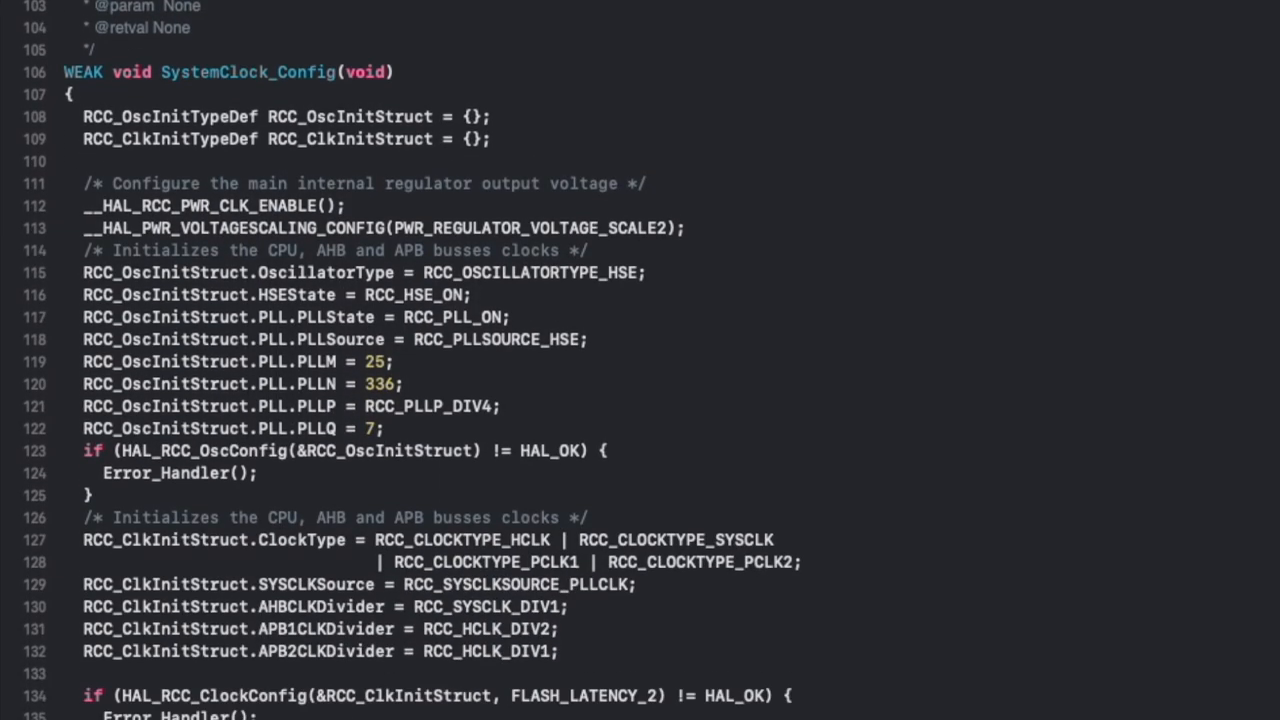
- Scroll the variant source to the WEAK SystemClock_Config function with PLLN = 336
scroll("up", 3)
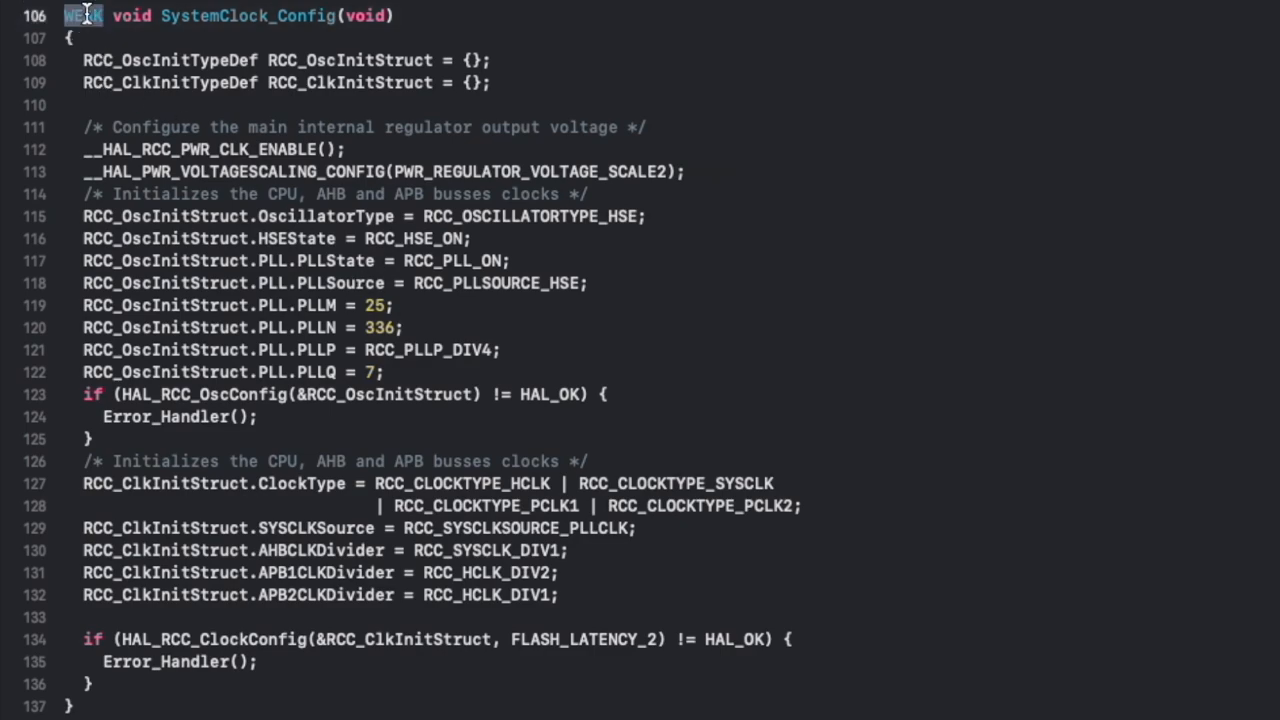
mouse_move(900, 74)
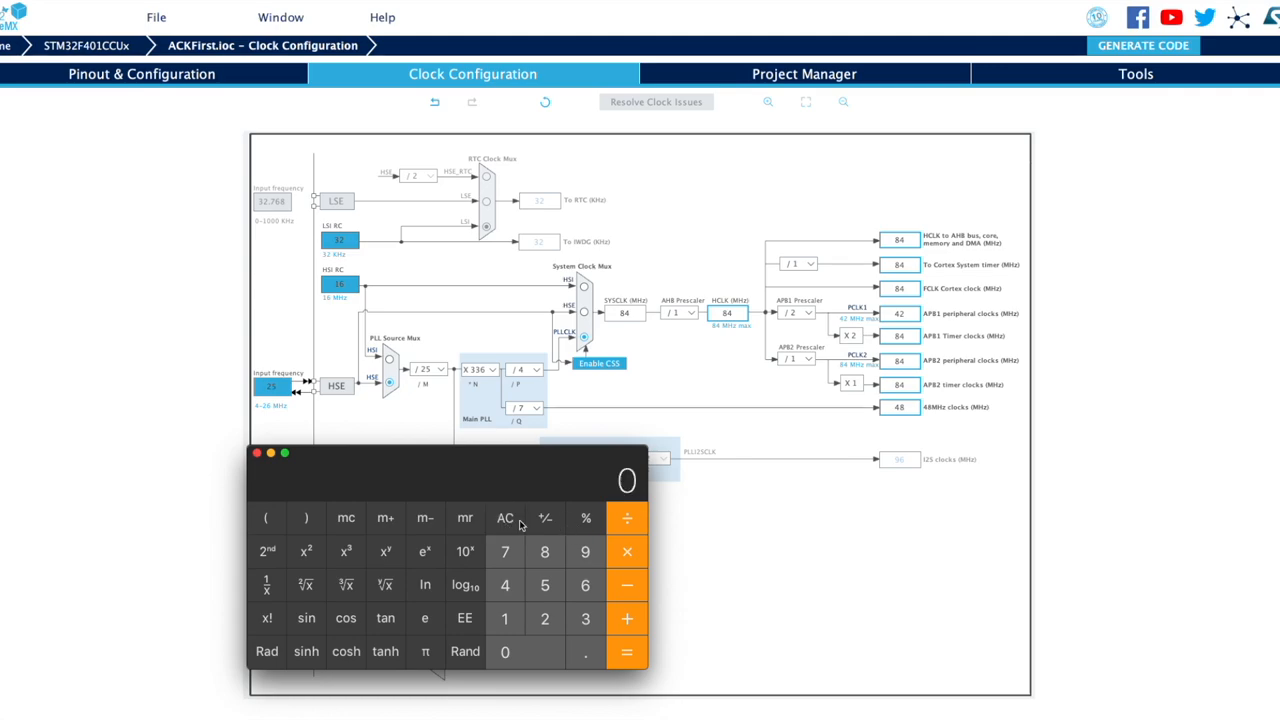
- Clear the calculator and set the Main PLL multiplier N to 432
left_click(544, 552)
type("432")
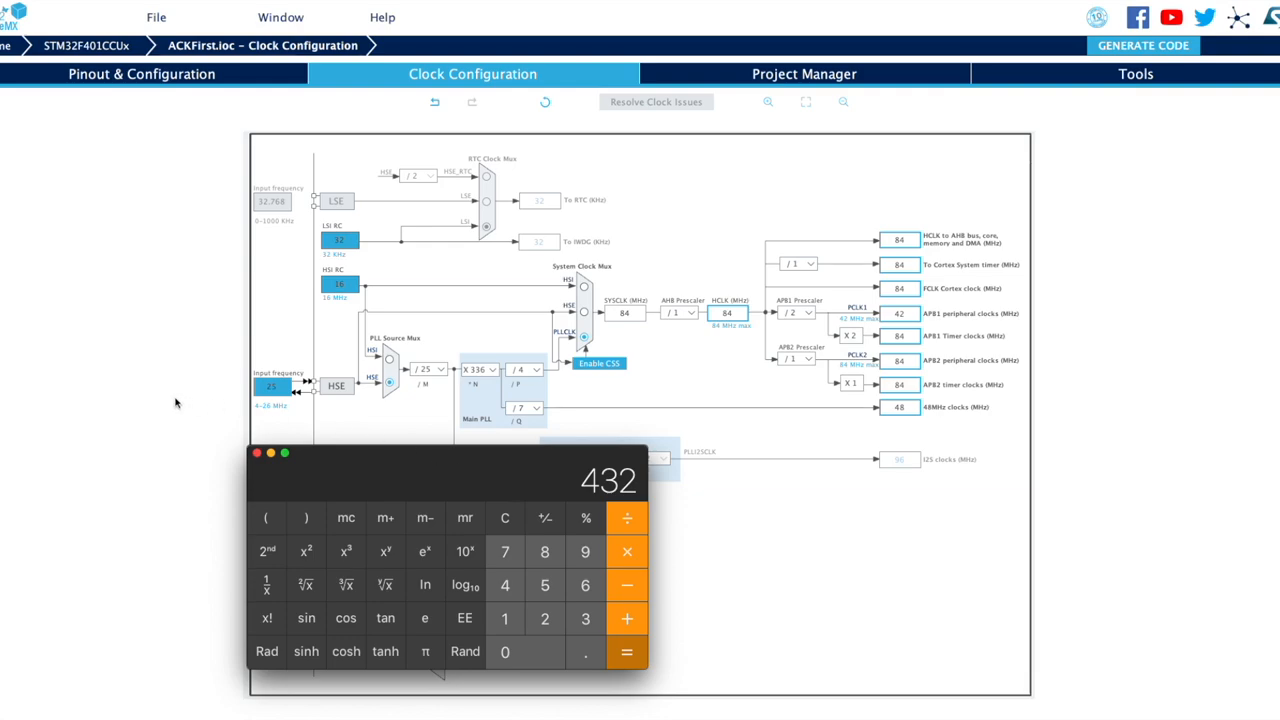
left_click(478, 368)
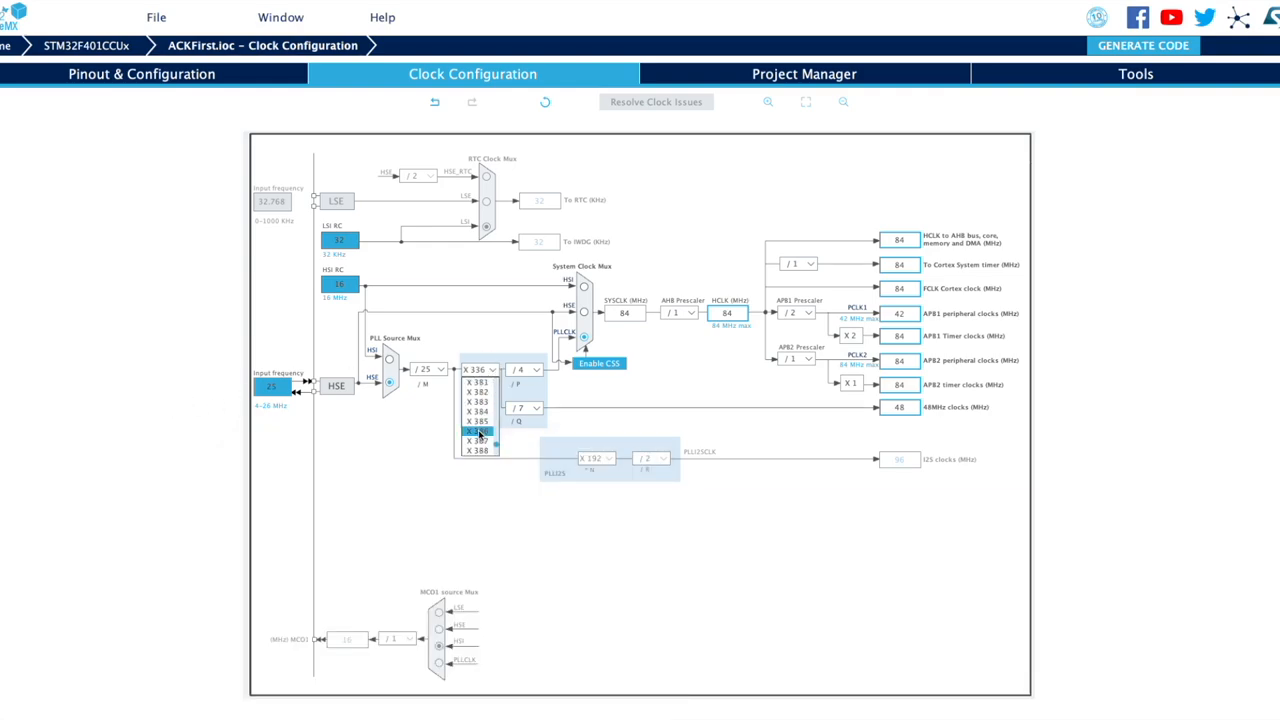
scroll("down", 3)
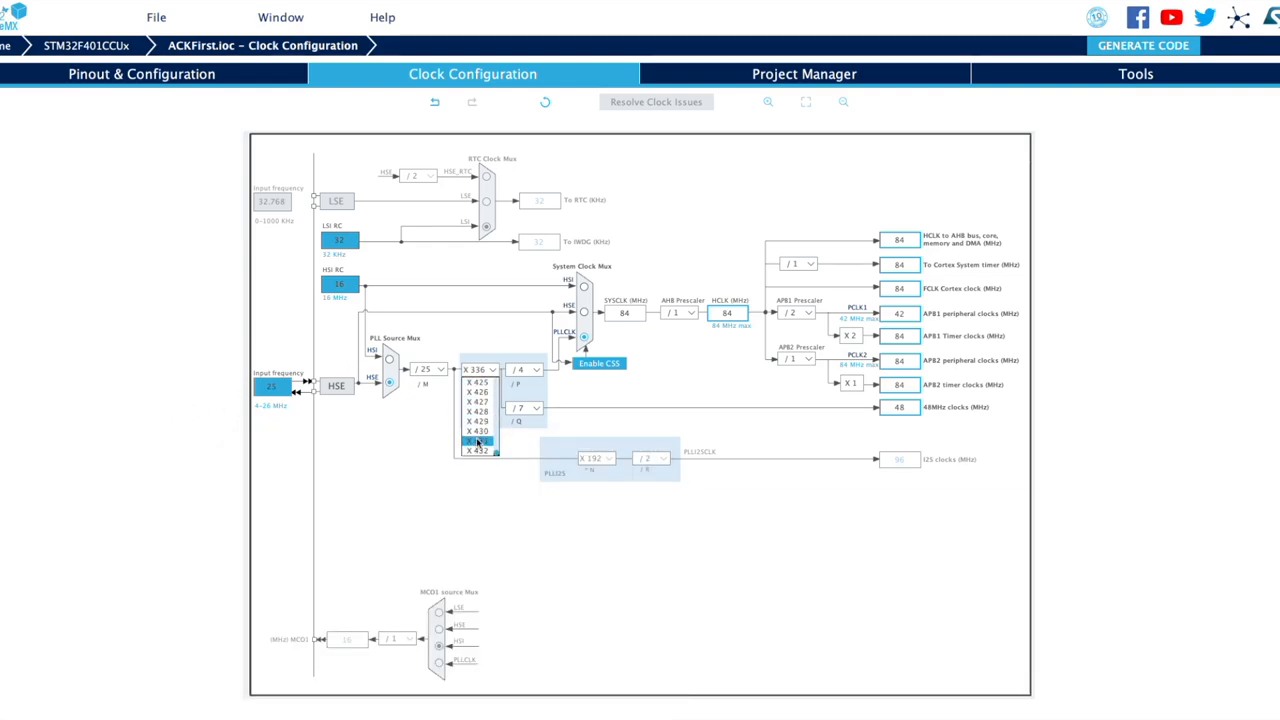
left_click(472, 450)
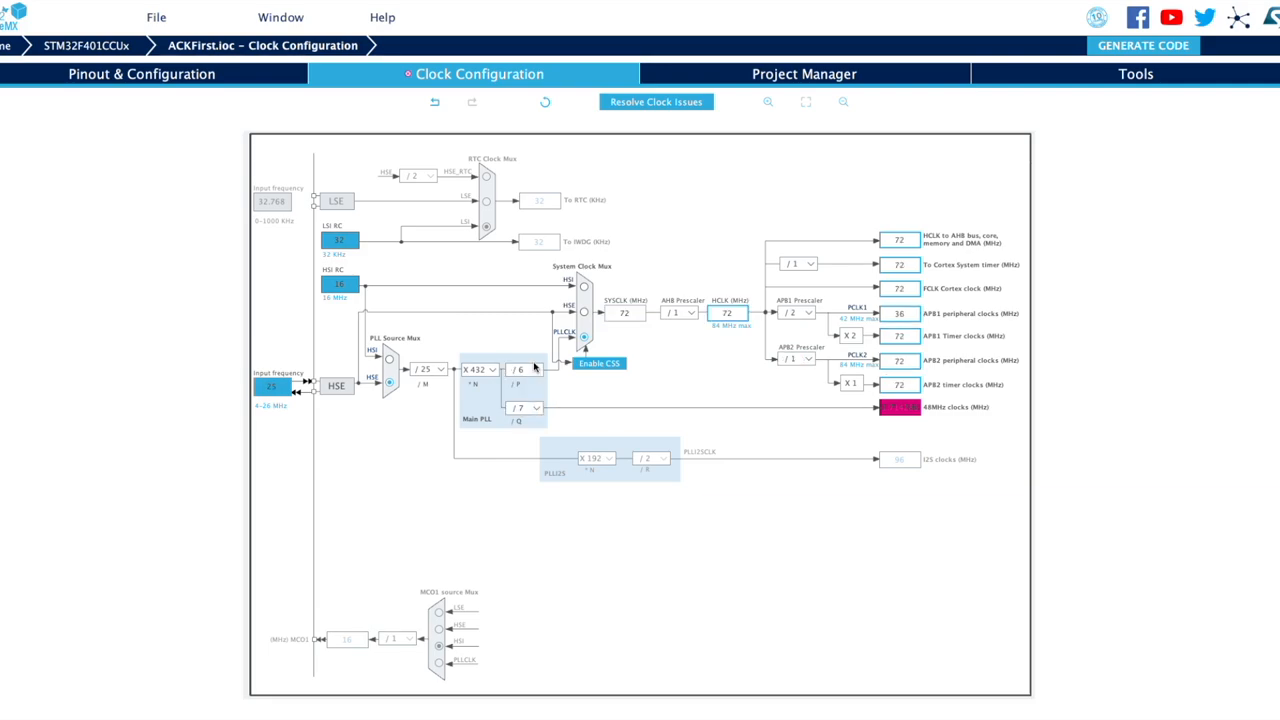
- Try P dividers 8, 4 and 2 with the AHB prescaler back at 1, exceeding the clock limits
left_click(524, 368)
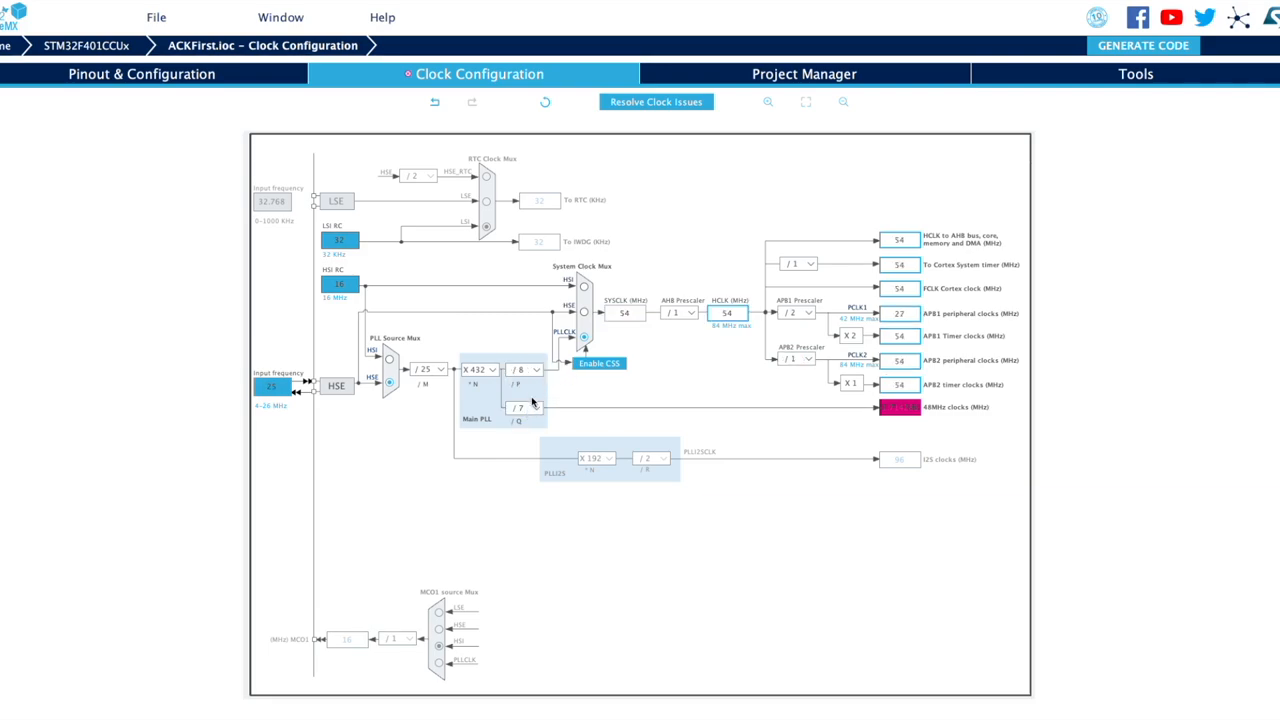
left_click(524, 384)
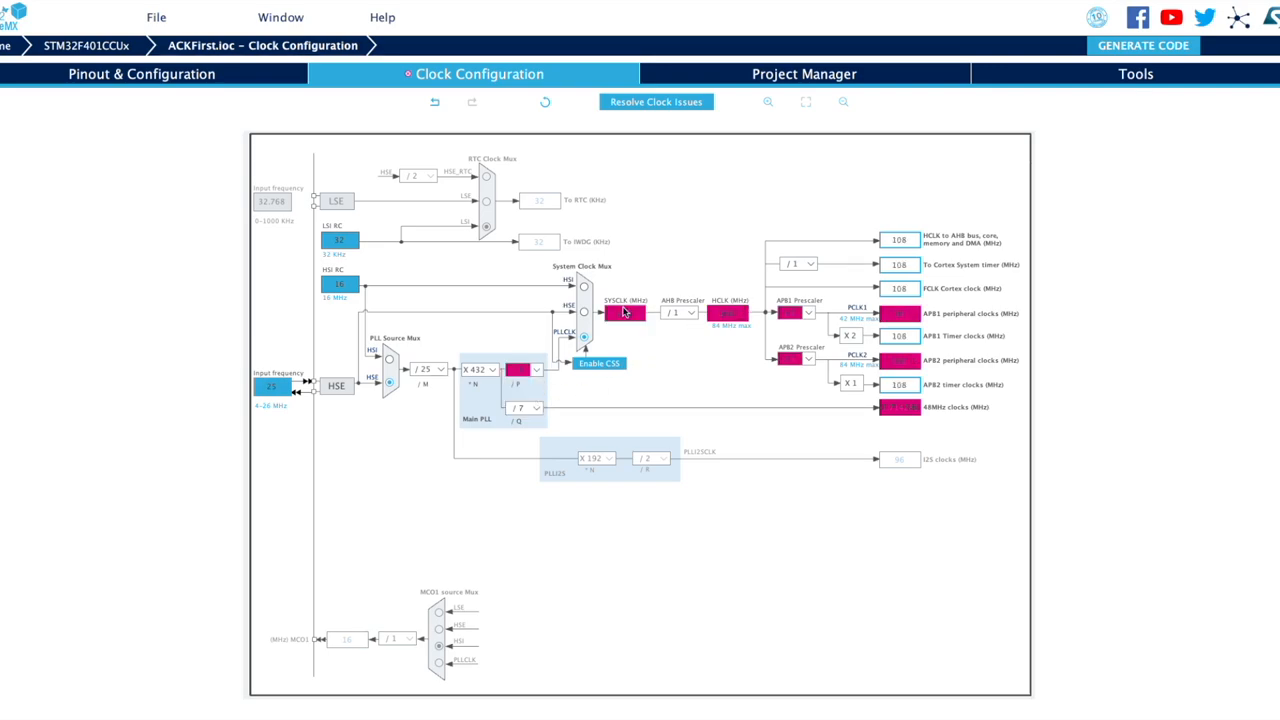
left_click(676, 312)
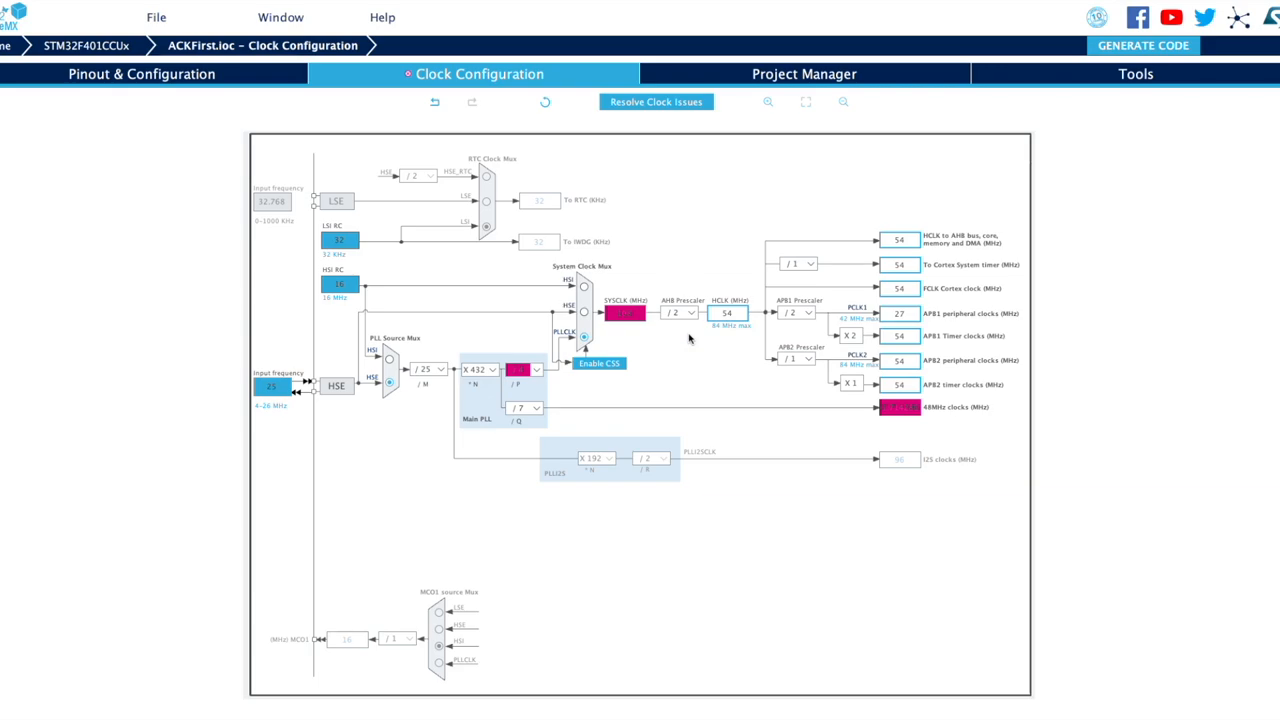
left_click(676, 312)
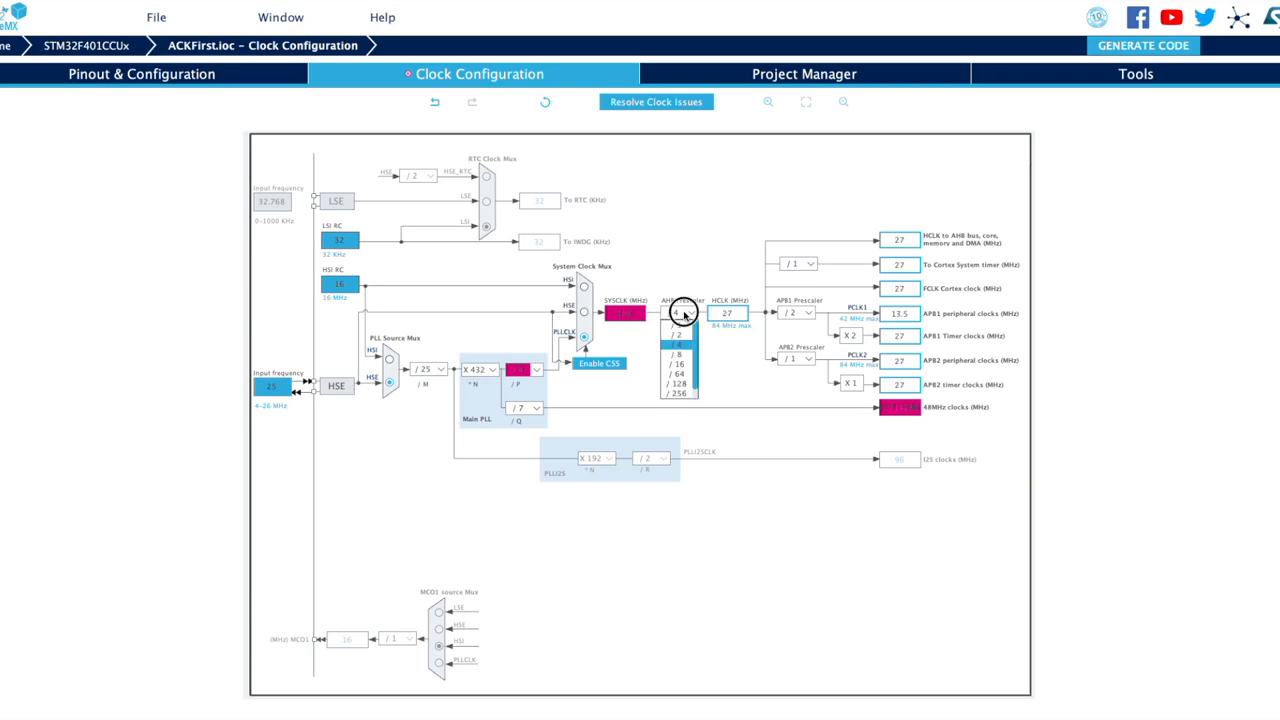
left_click(676, 322)
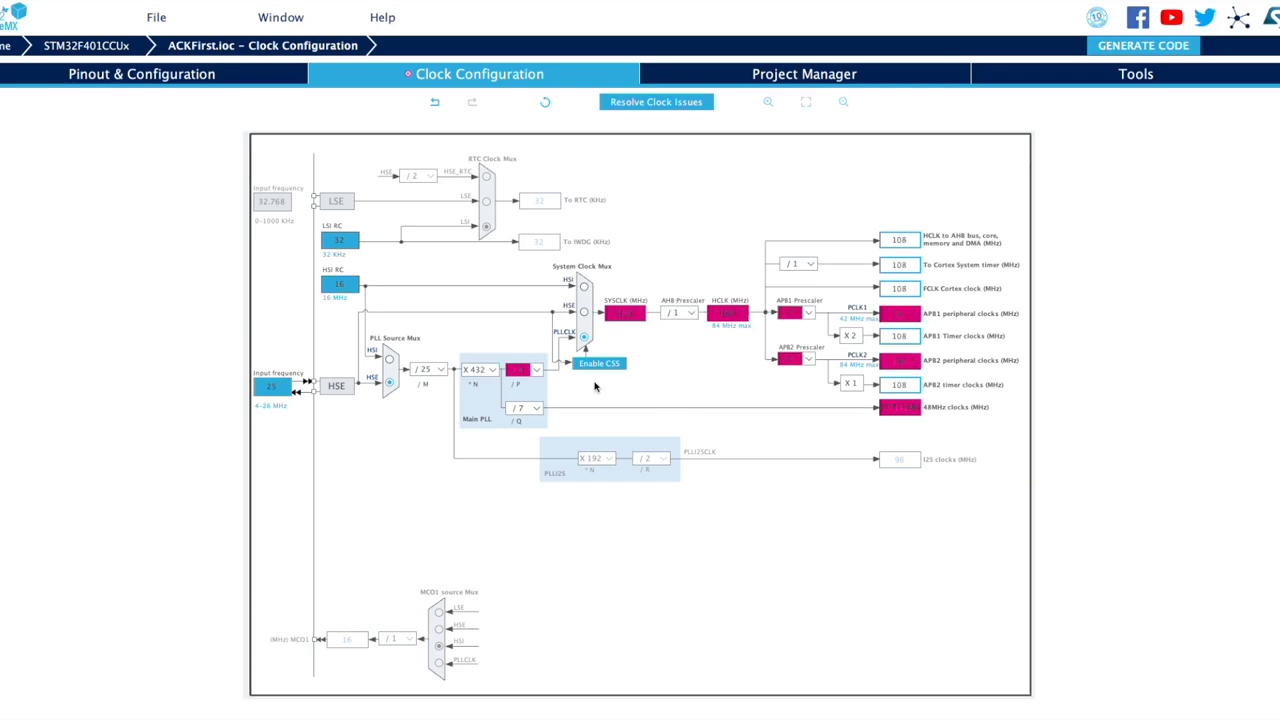
left_click(536, 370)
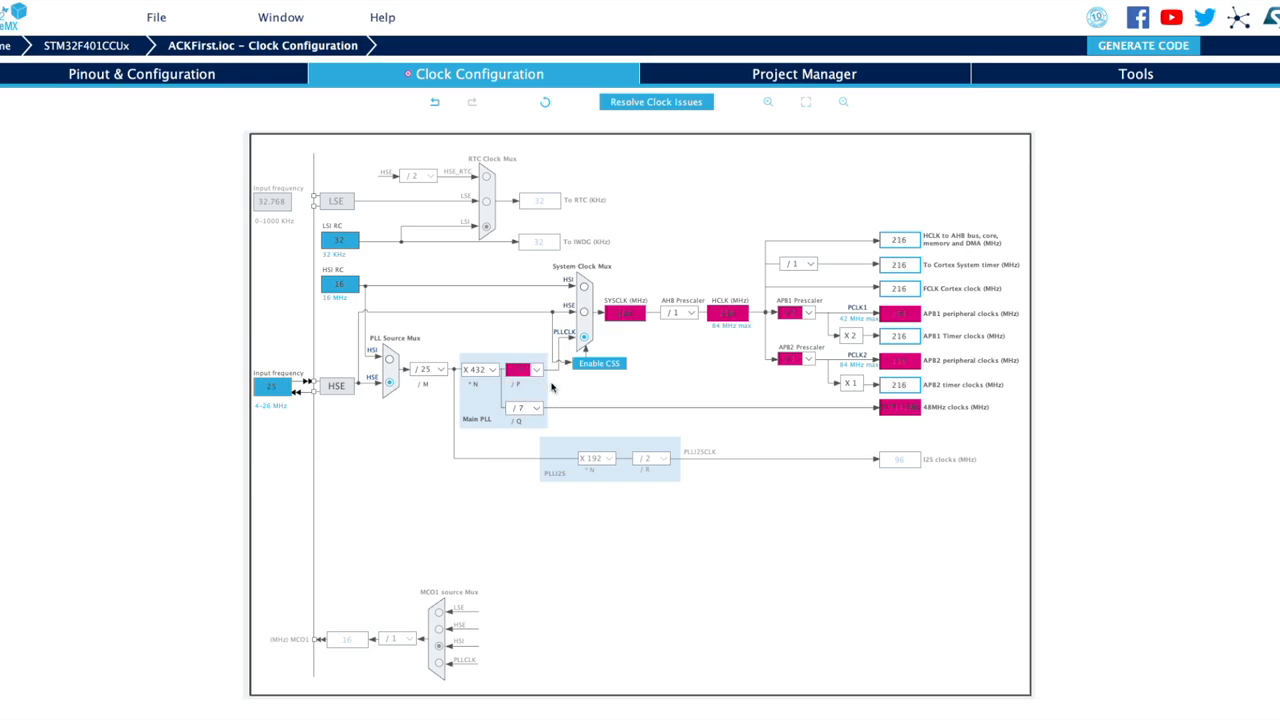
left_click(656, 100)
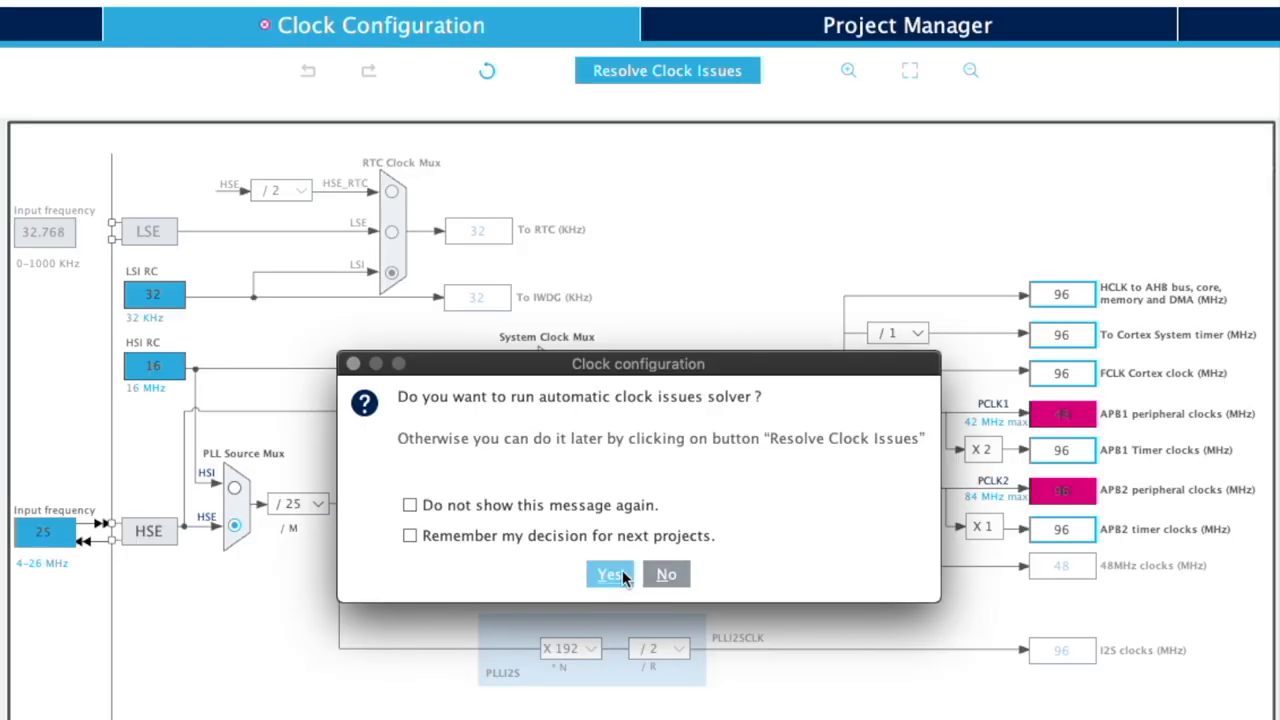
- Accept running the automatic clock issues solver
left_click(608, 572)
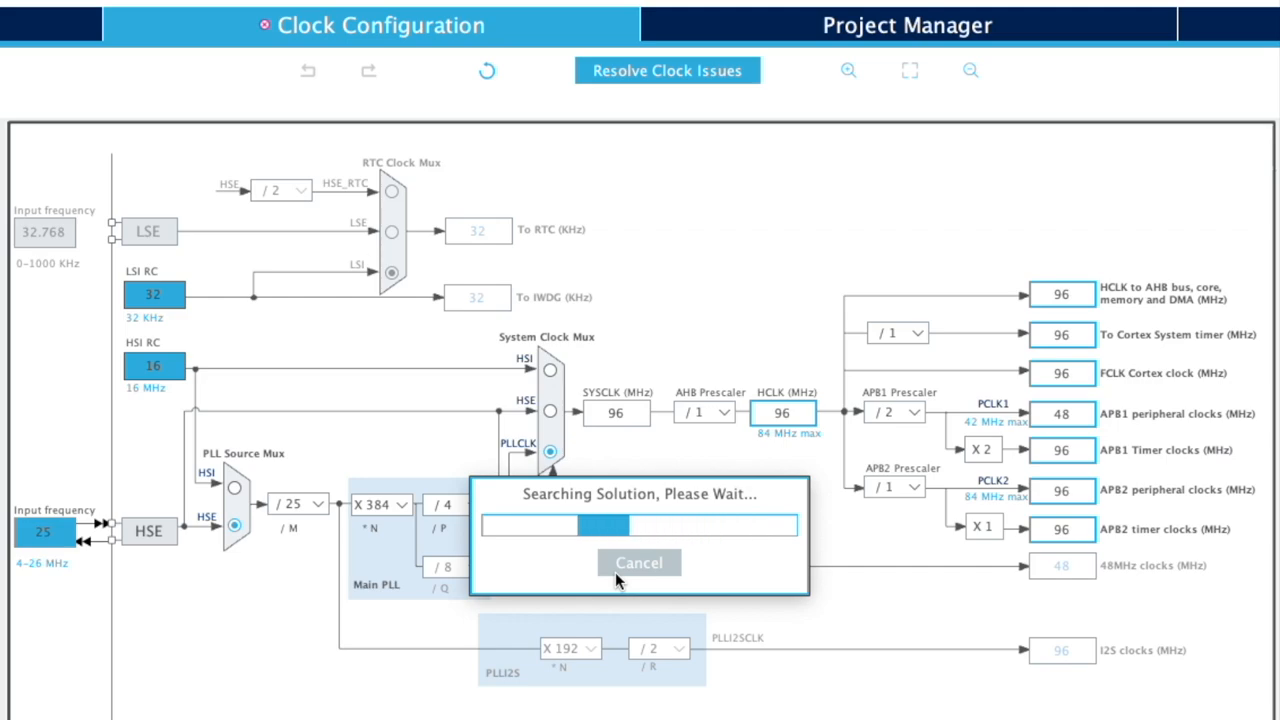
mouse_move(838, 676)
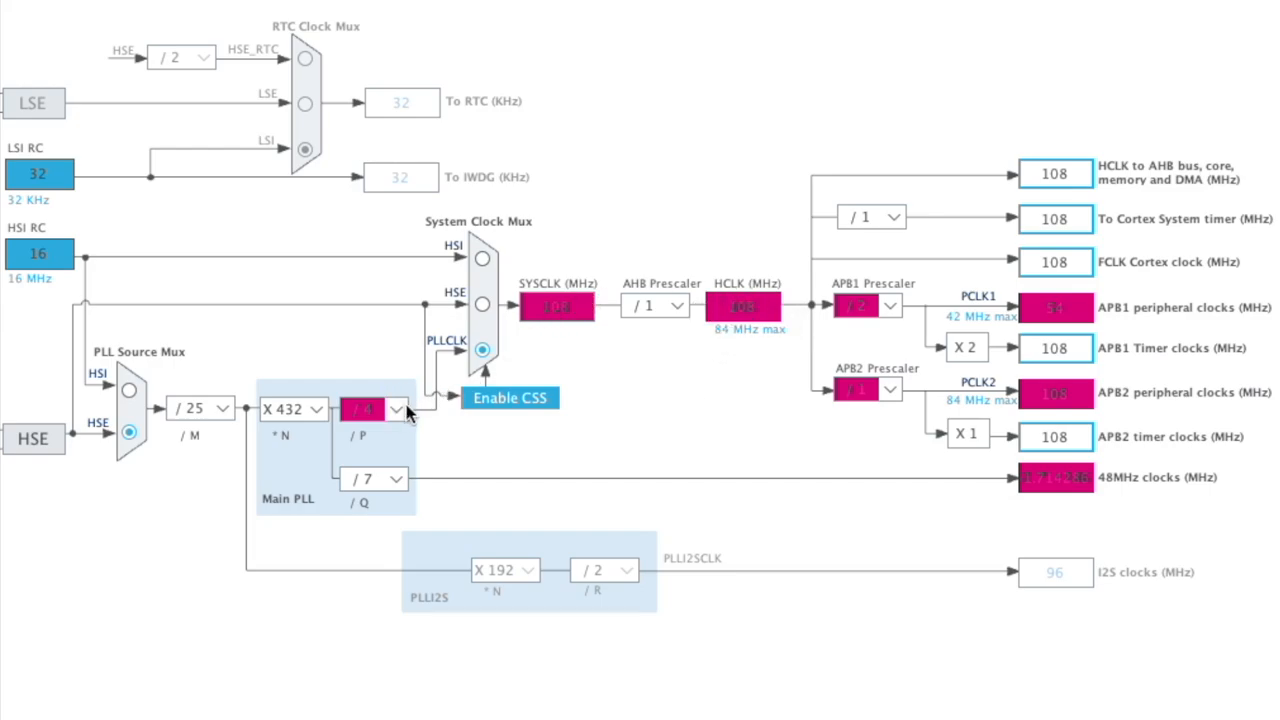
- Set the P divider to 6, 8 and then 2, giving 72, 54 and 216 MHz system clocks
left_click(376, 408)
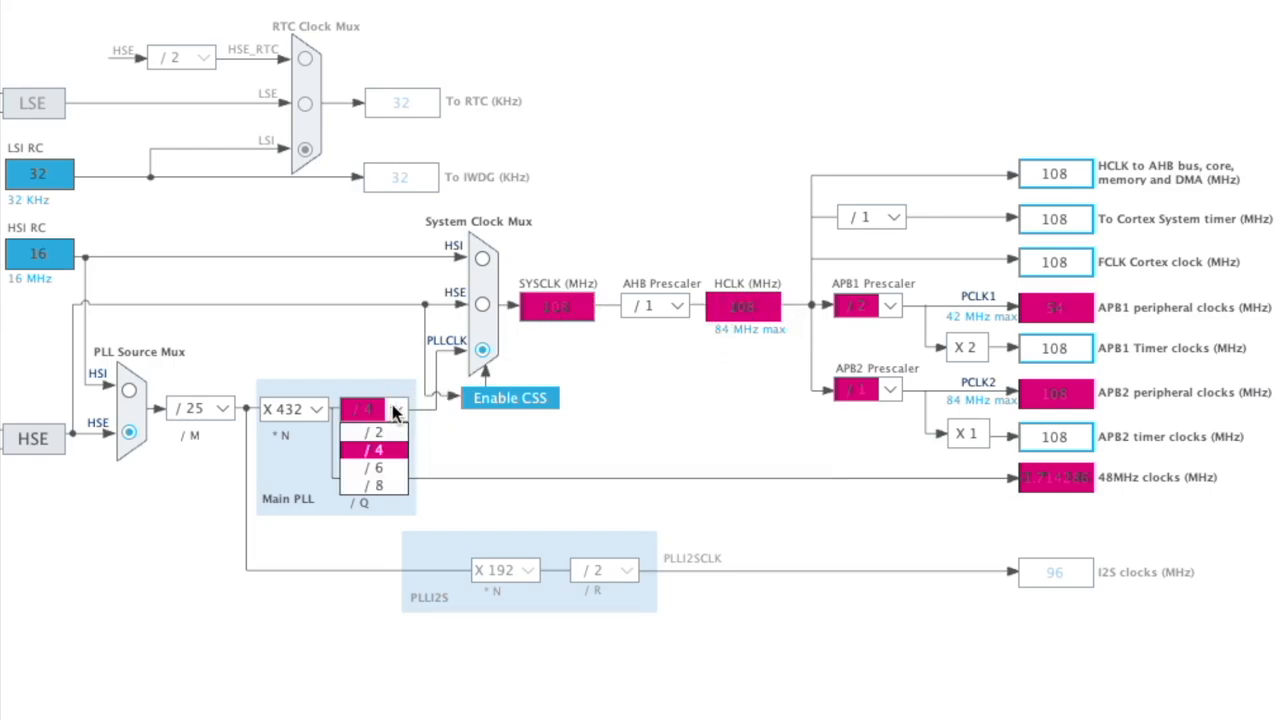
left_click(376, 468)
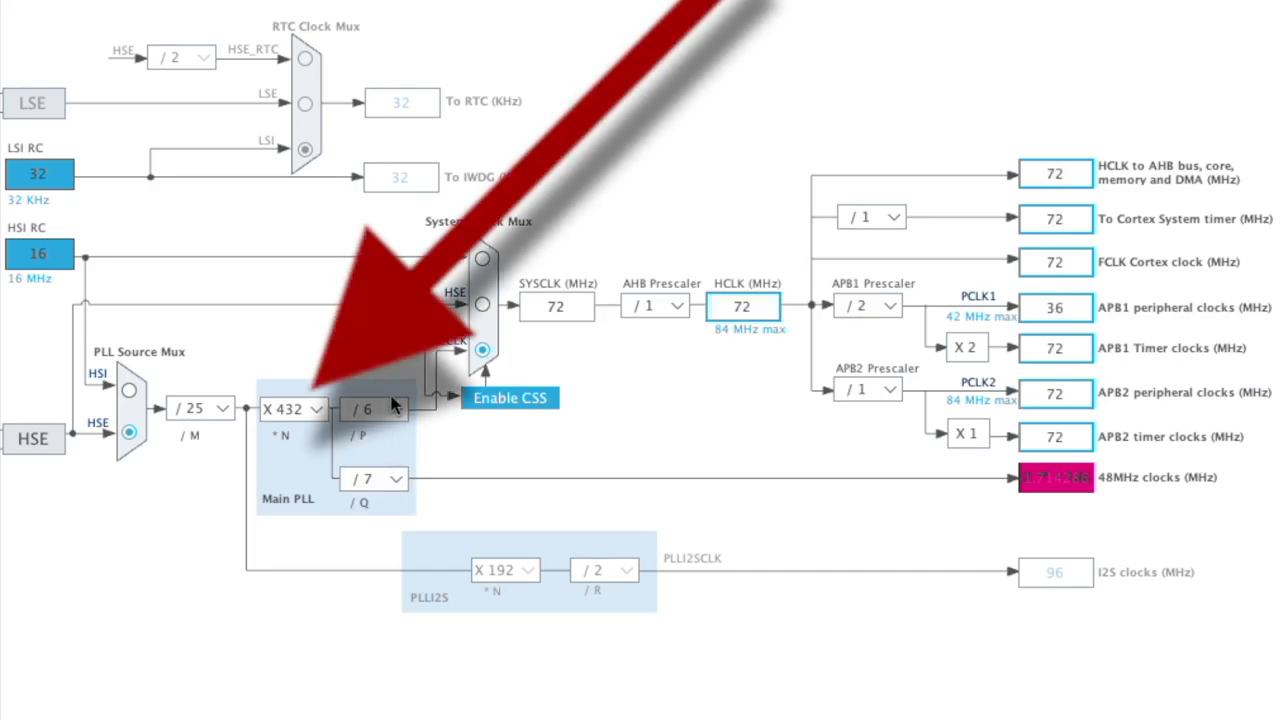
left_click(376, 408)
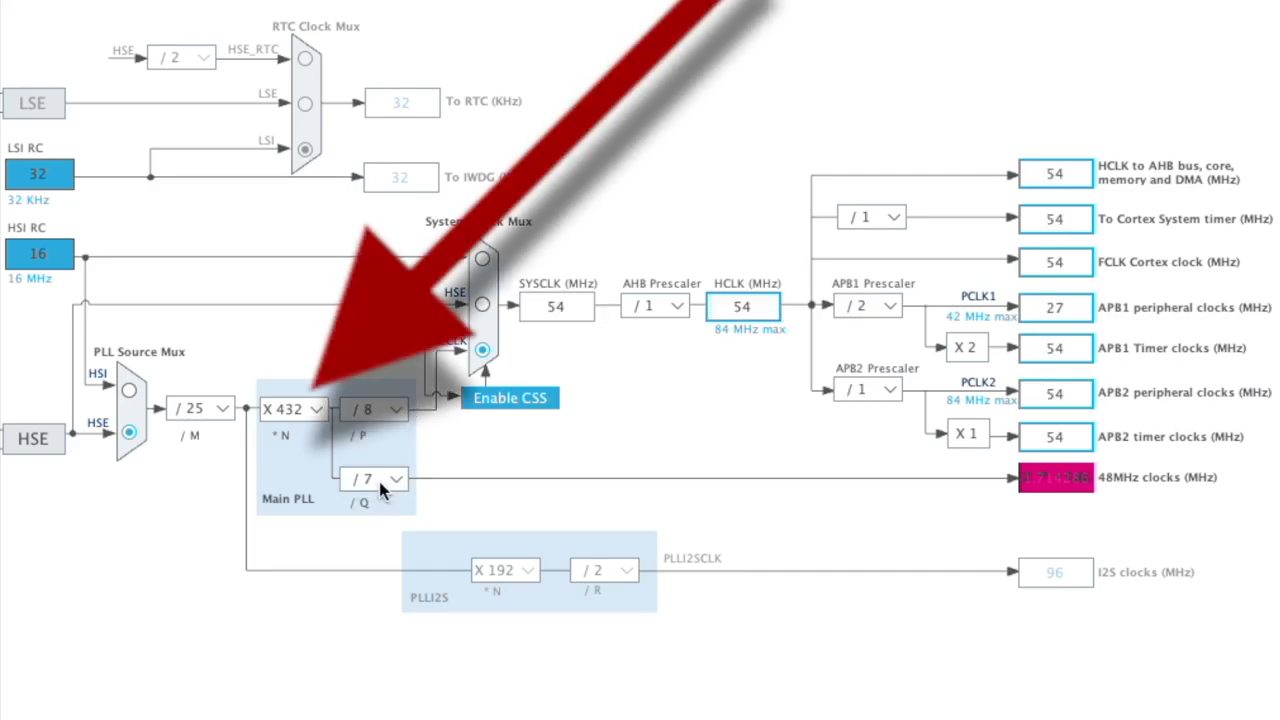
left_click(376, 408)
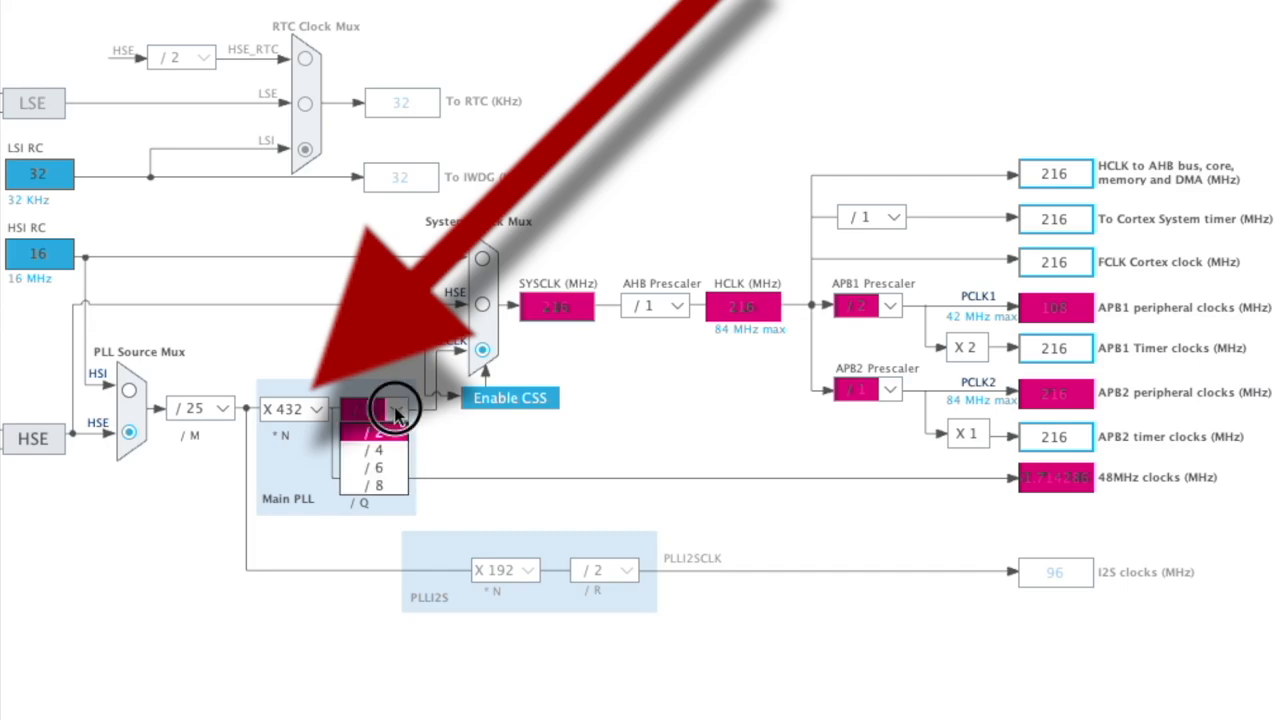
left_click(376, 432)
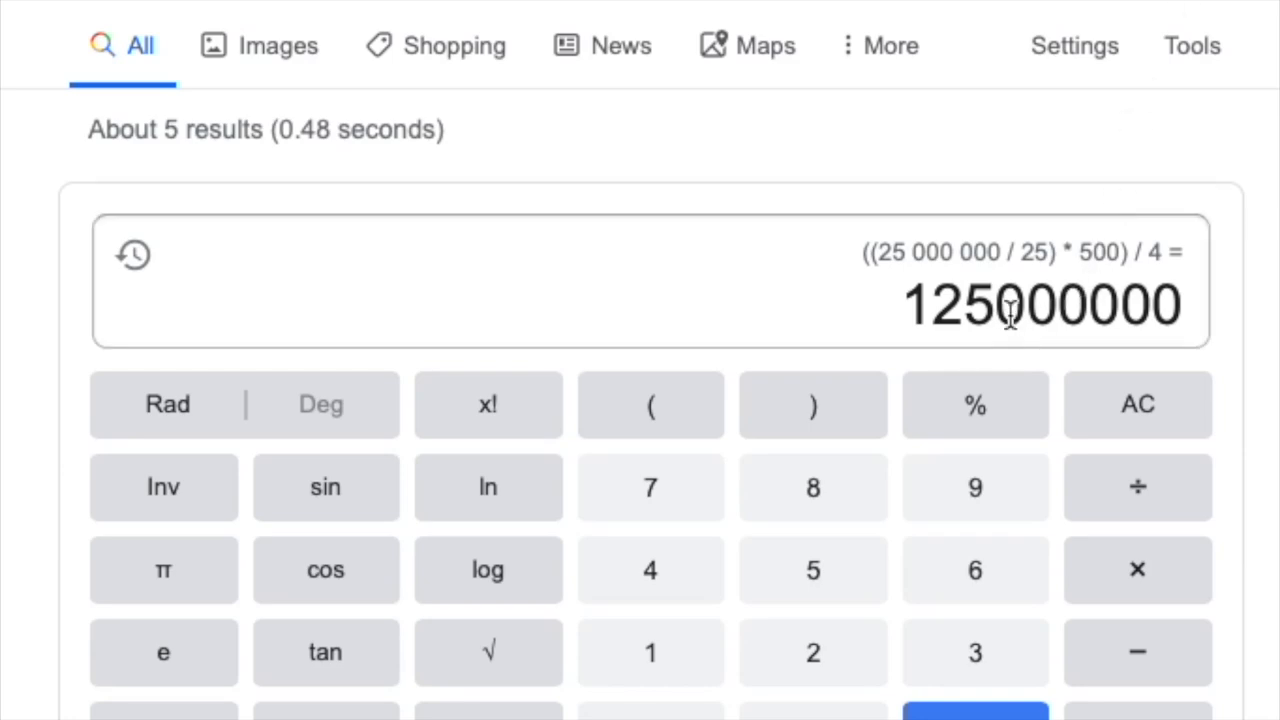
mouse_move(1136, 304)
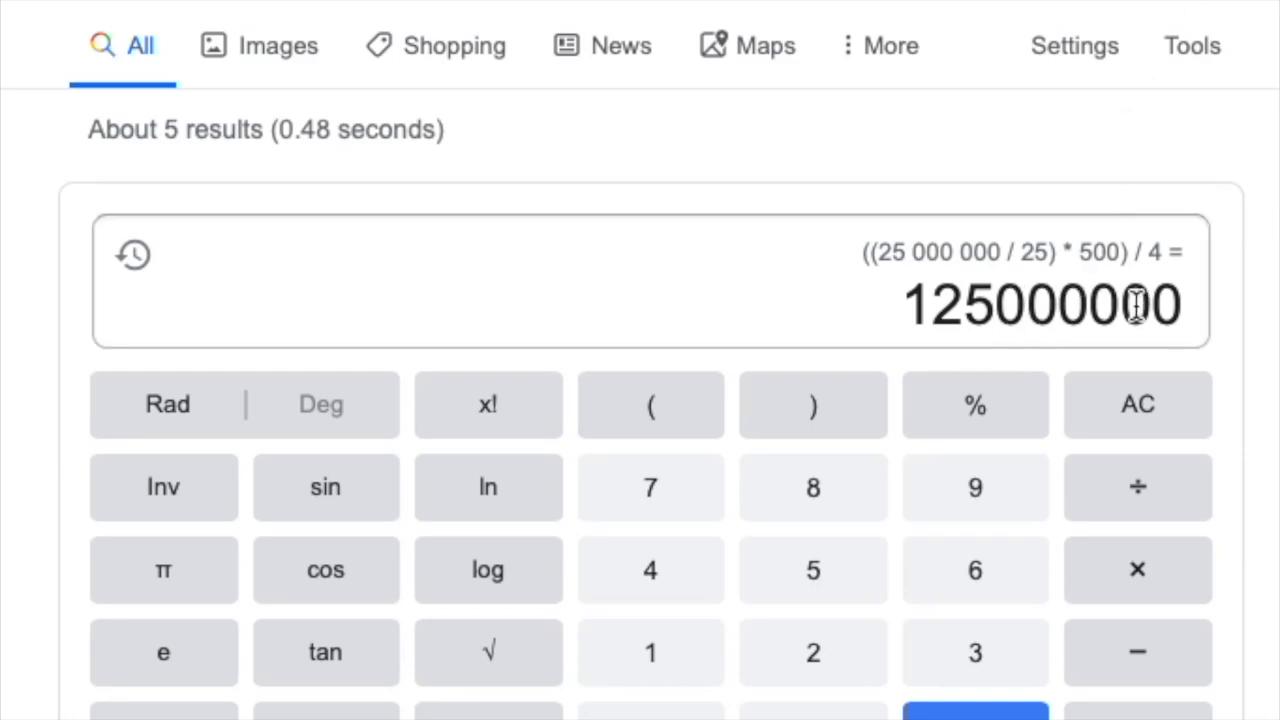